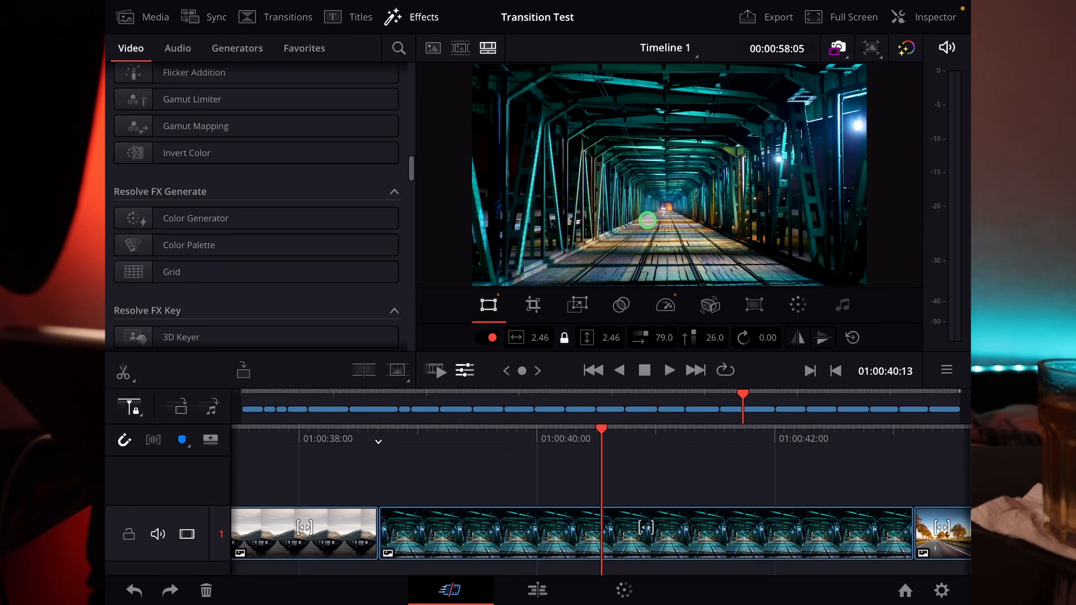
# - Hide the effects library so the bridge clip's Transform settings (zoom 2.46, position 79, 26) show
pyautogui.moveTo(649, 219); pyautogui.dragTo(657, 180)
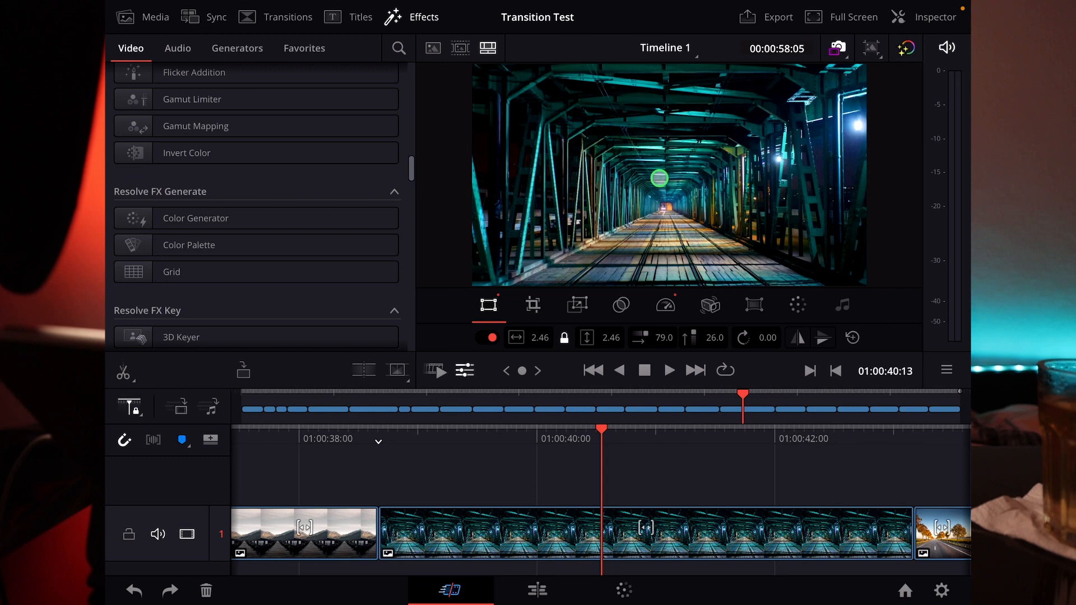
pyautogui.click(424, 16)
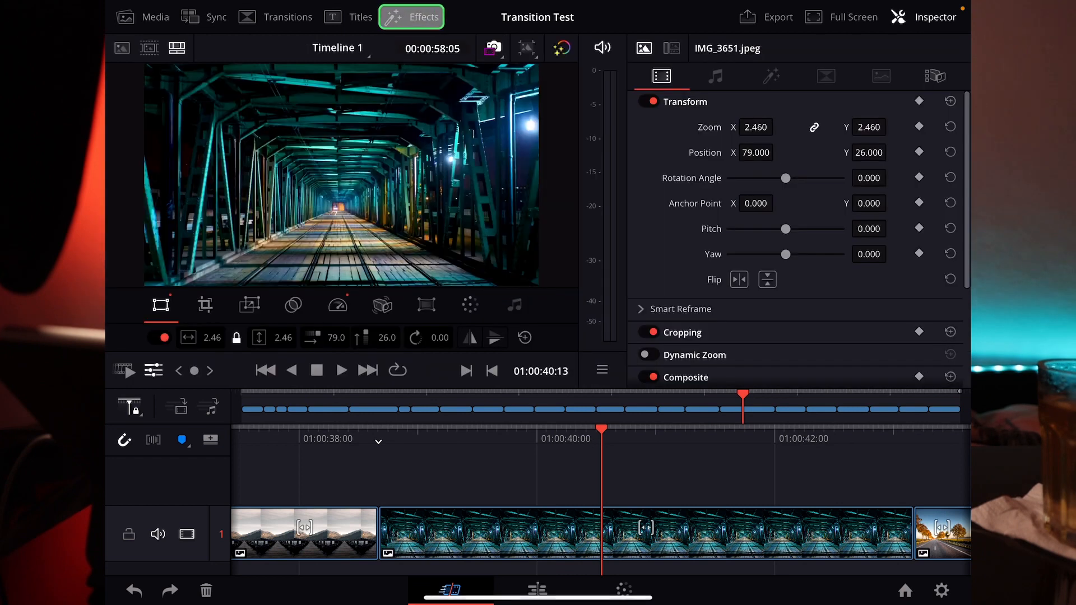
# - Drop the Resolve FX Grid effect onto the bridge tunnel clip to overlay a line grid
pyautogui.click(412, 17)
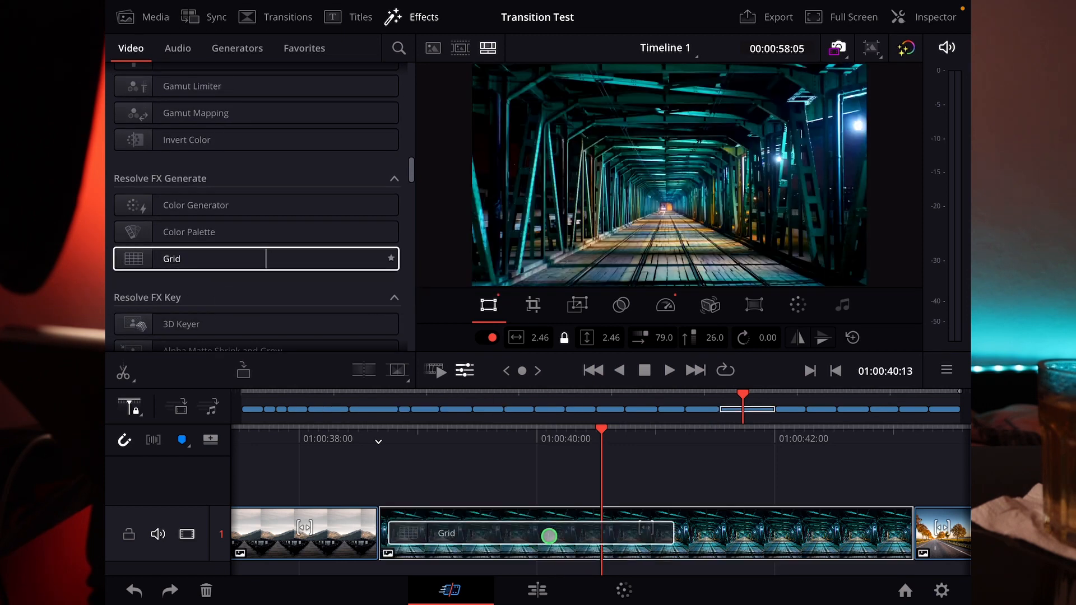
pyautogui.click(935, 17)
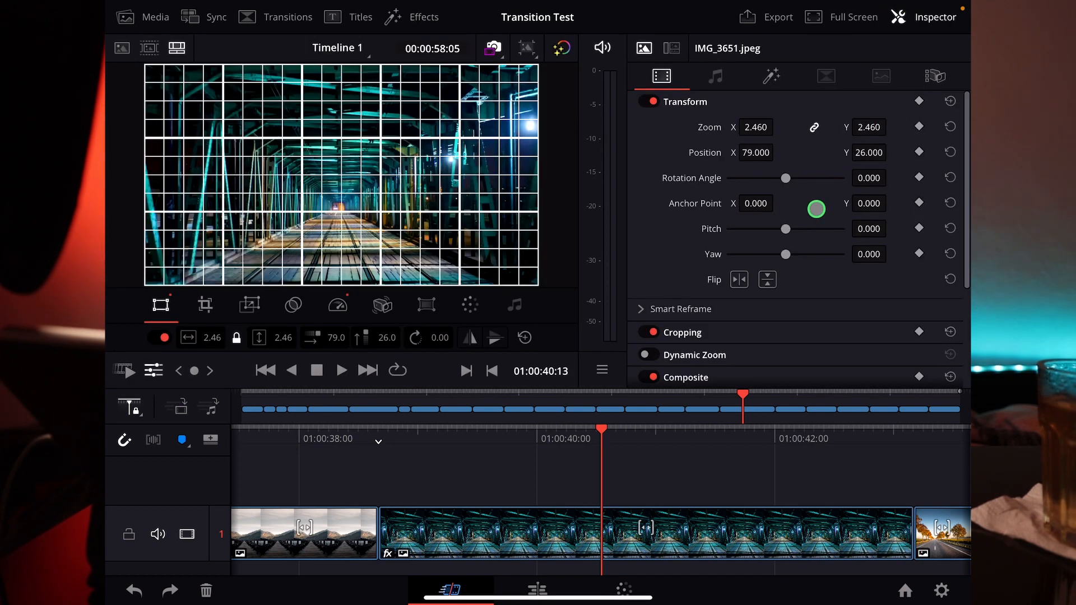
# - Set the Open FX Grid to 4 rows by 4 column cells
pyautogui.click(771, 76)
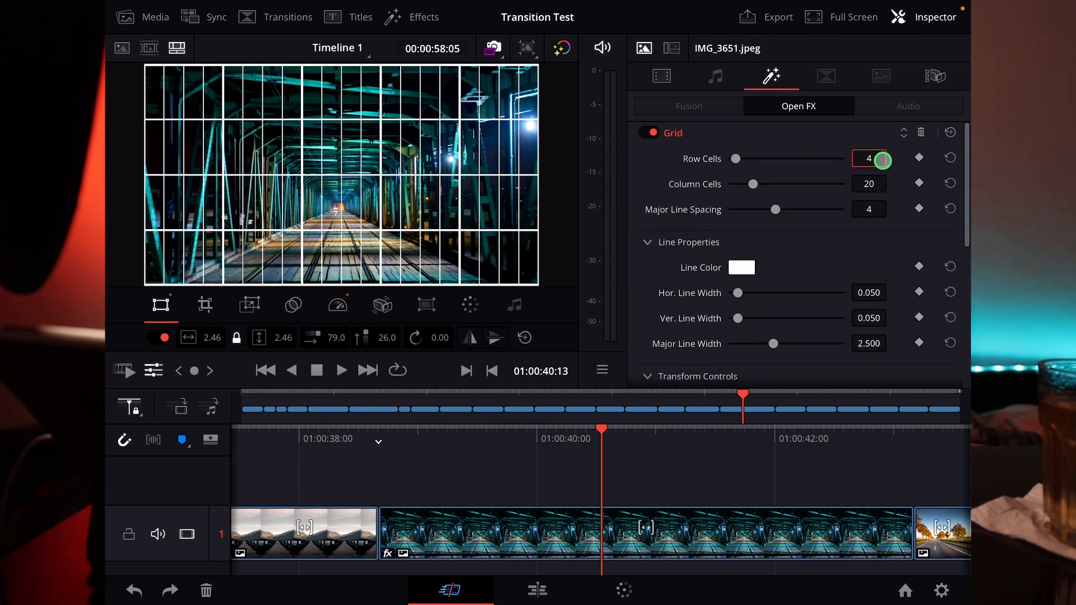
pyautogui.click(868, 184)
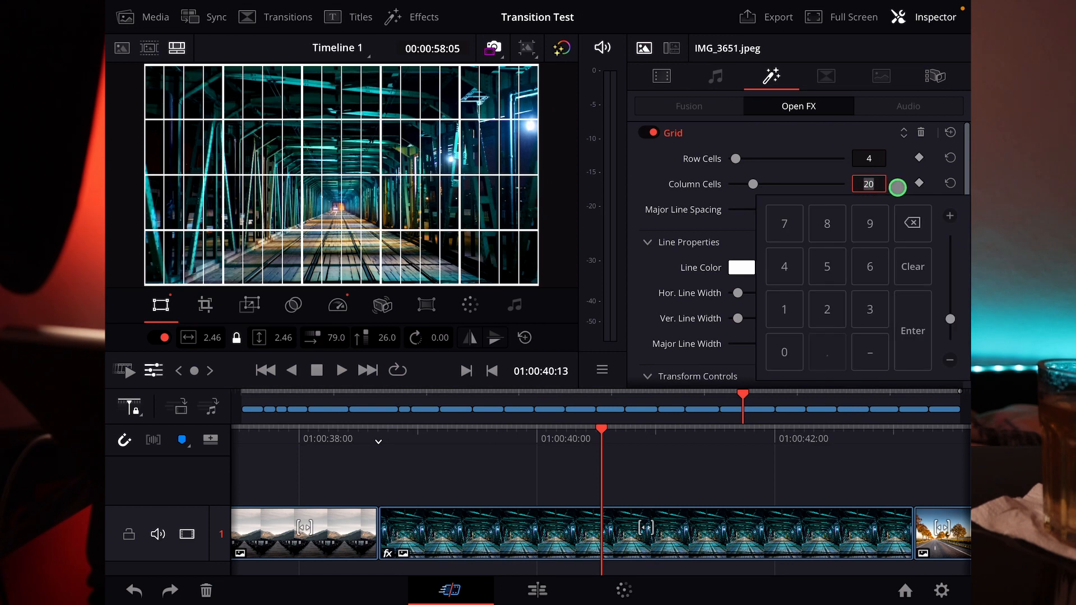
pyautogui.click(912, 330)
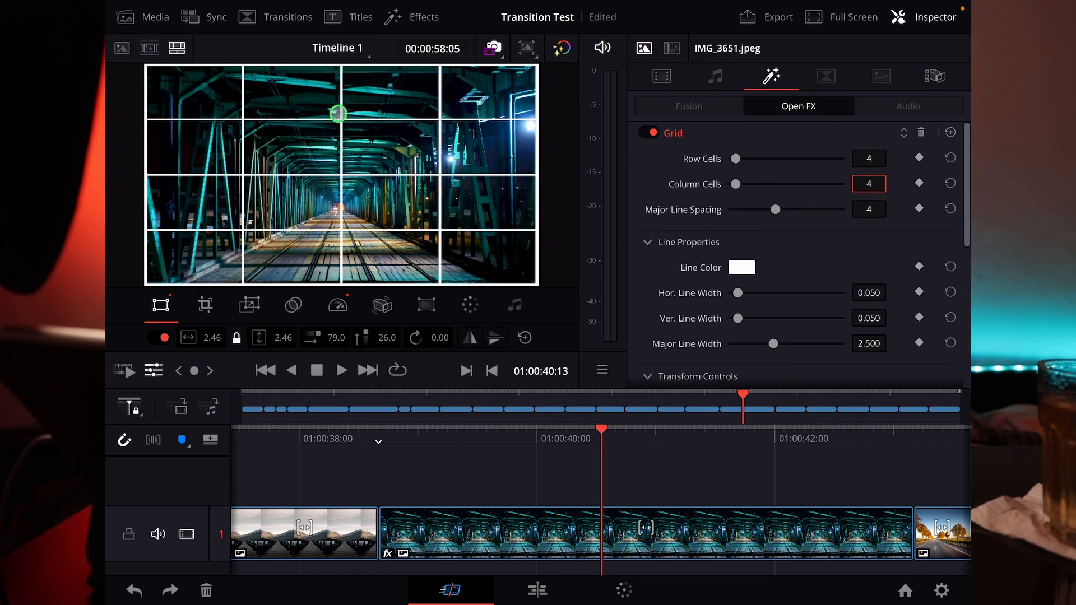
# - Drag the tunnel image in the viewer to position 89, -39 and return to Transform
pyautogui.moveTo(338, 113); pyautogui.dragTo(368, 254)
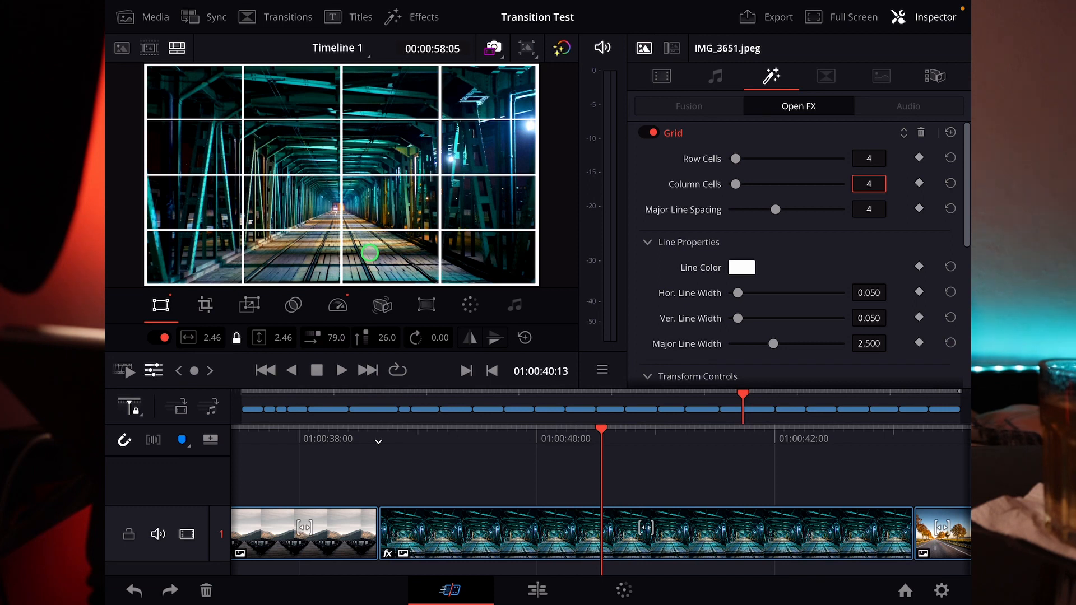
pyautogui.click(661, 76)
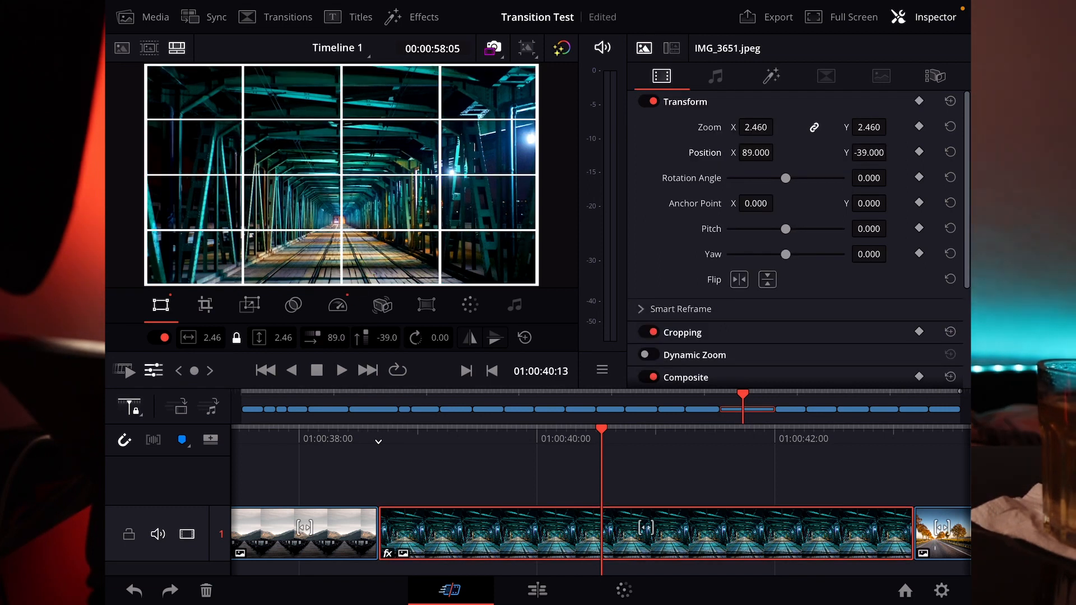